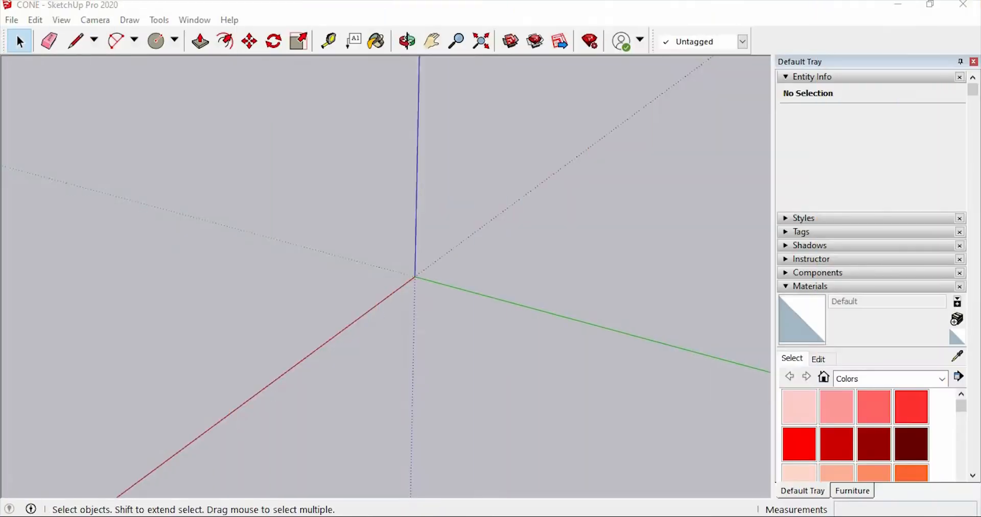
pyautogui.moveTo(454, 386)
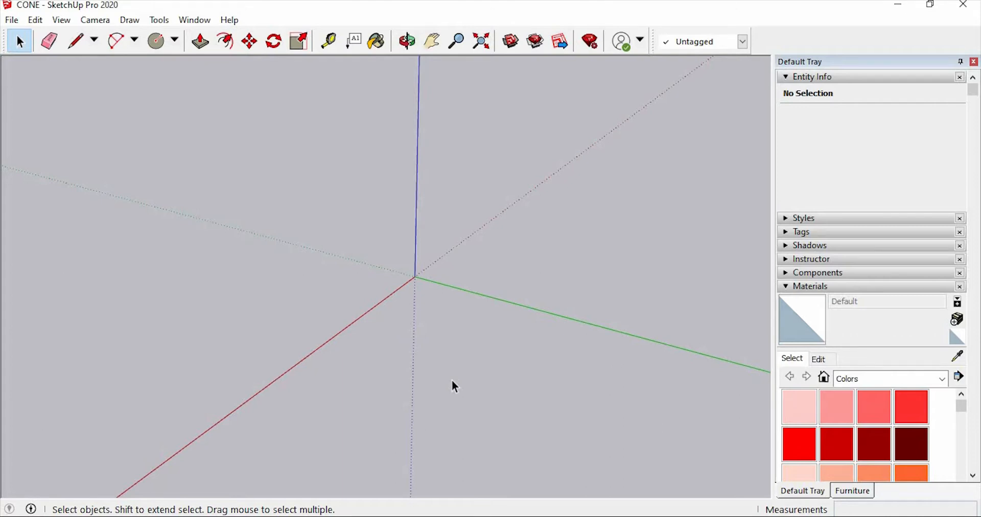
# Draw a flat circle on the ground plane centred on the origin with the Circle tool (C).
pyautogui.press('c')
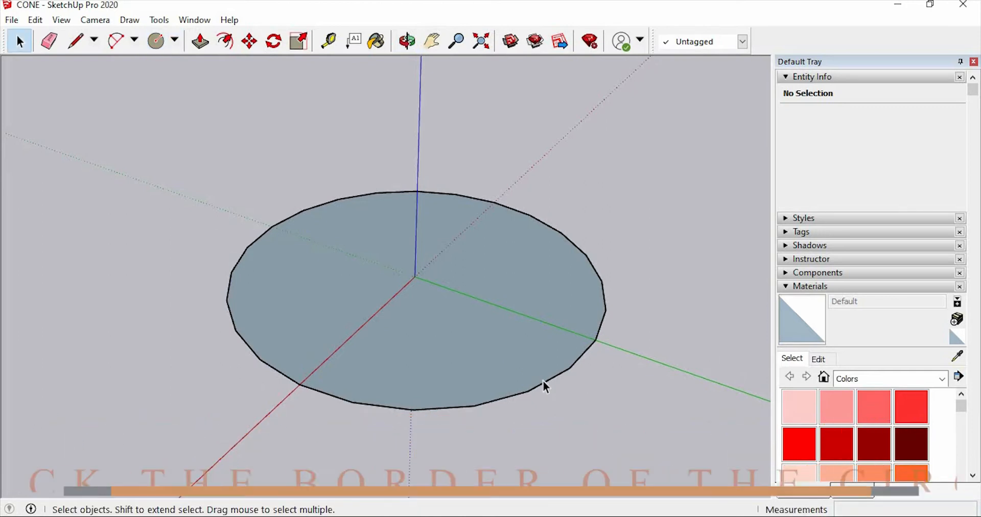
# Raise the circle's segment count from 24 to 50 in Entity Info for a smoother edge.
pyautogui.click(543, 385)
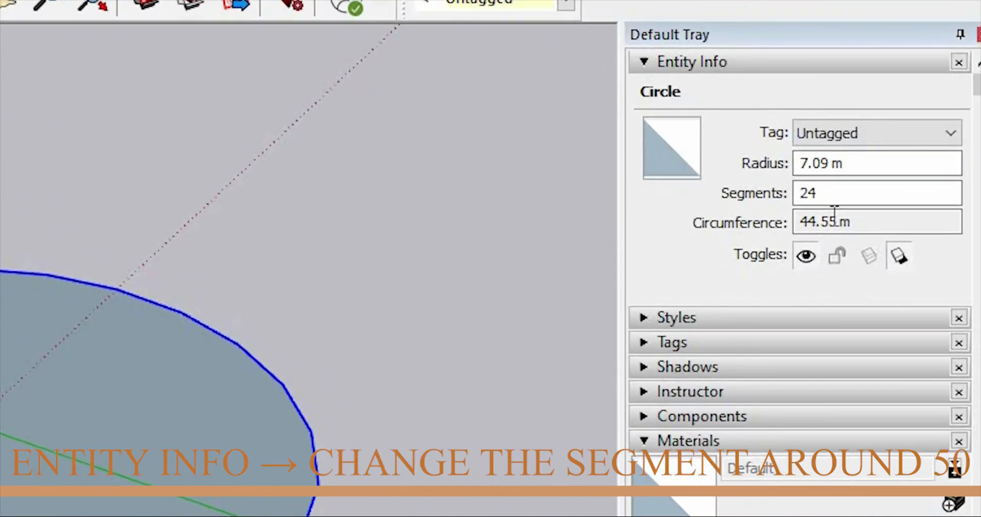
pyautogui.click(876, 193)
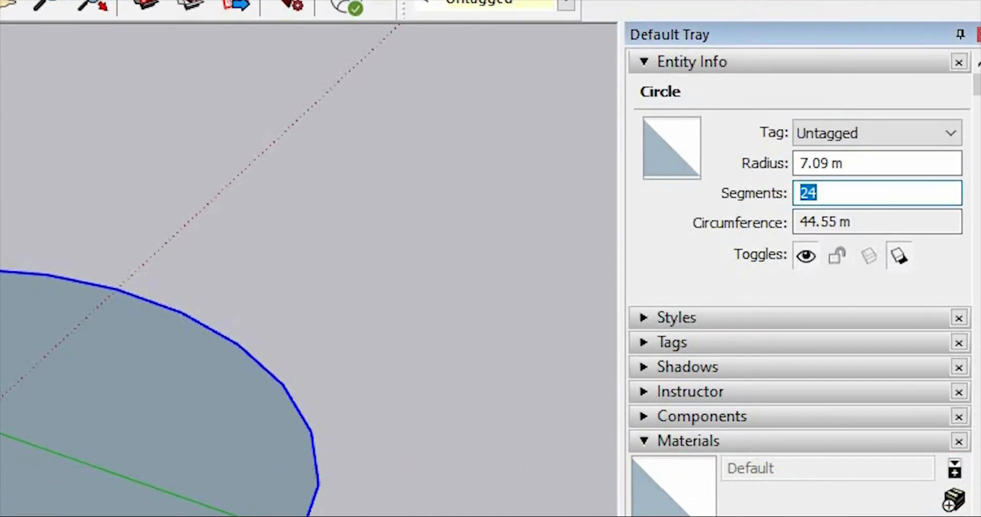
pyautogui.write('50')
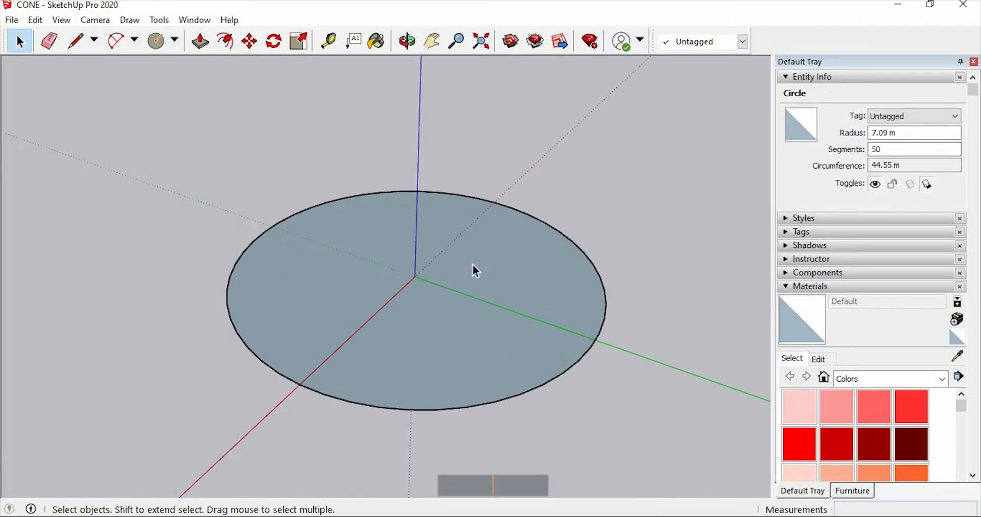
# Draw an upright triangle from the origin up the blue axis and down to the circle's edge.
pyautogui.click(74, 41)
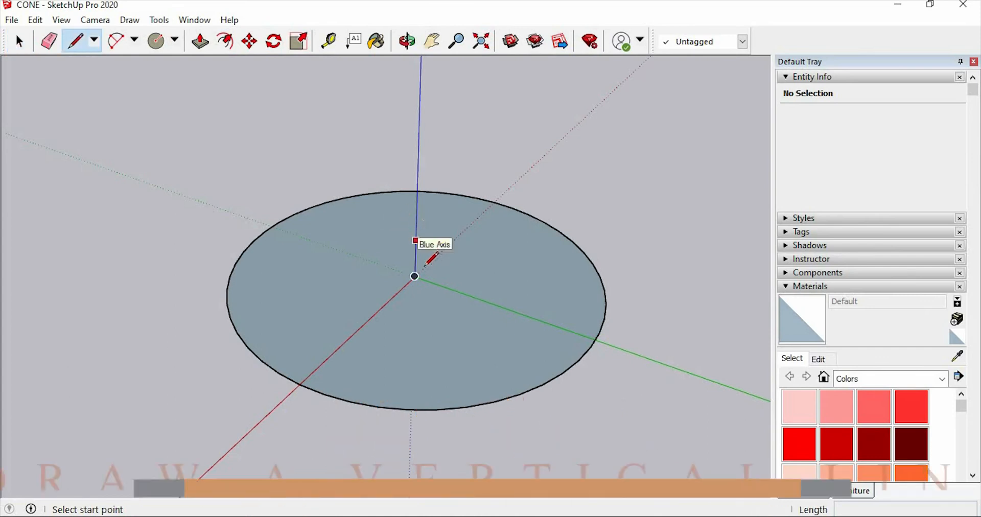
pyautogui.click(414, 277)
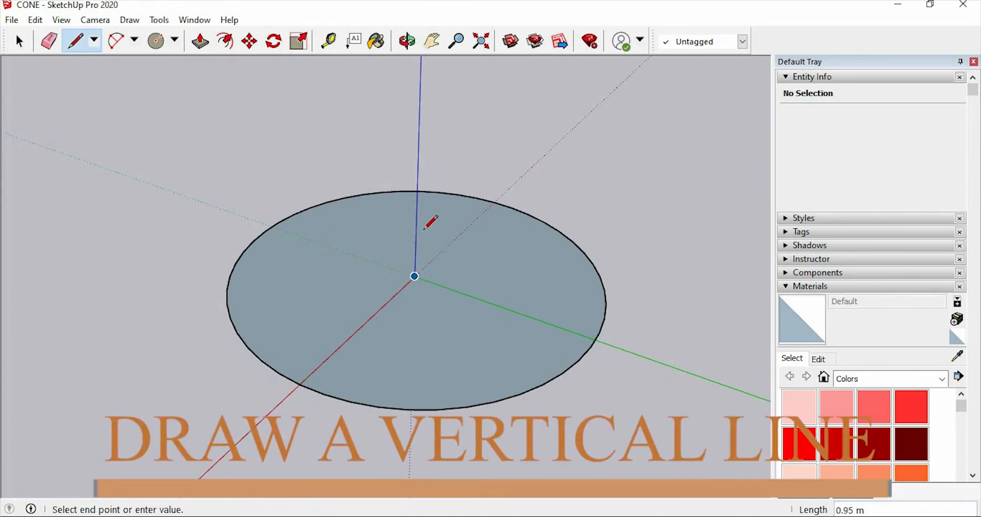
pyautogui.moveTo(430, 132)
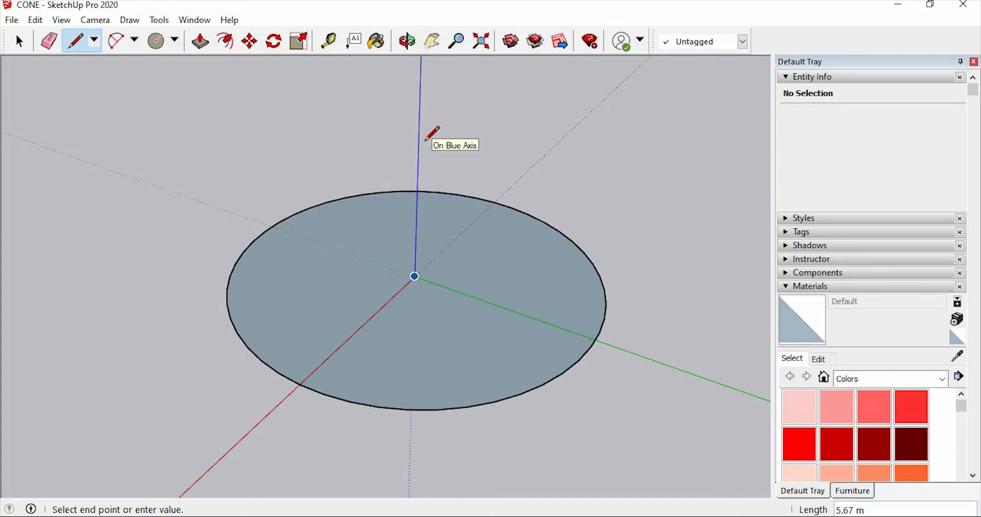
pyautogui.press('up')
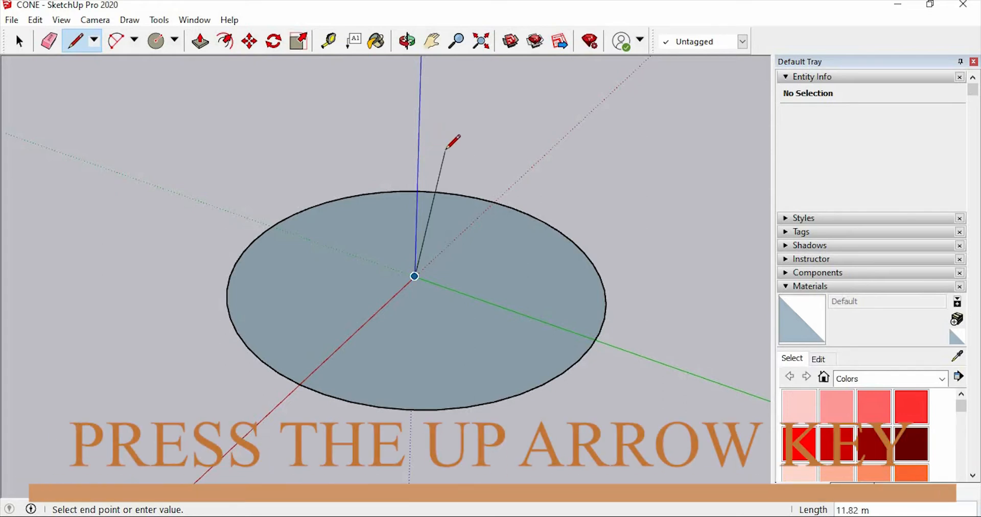
pyautogui.press('up')
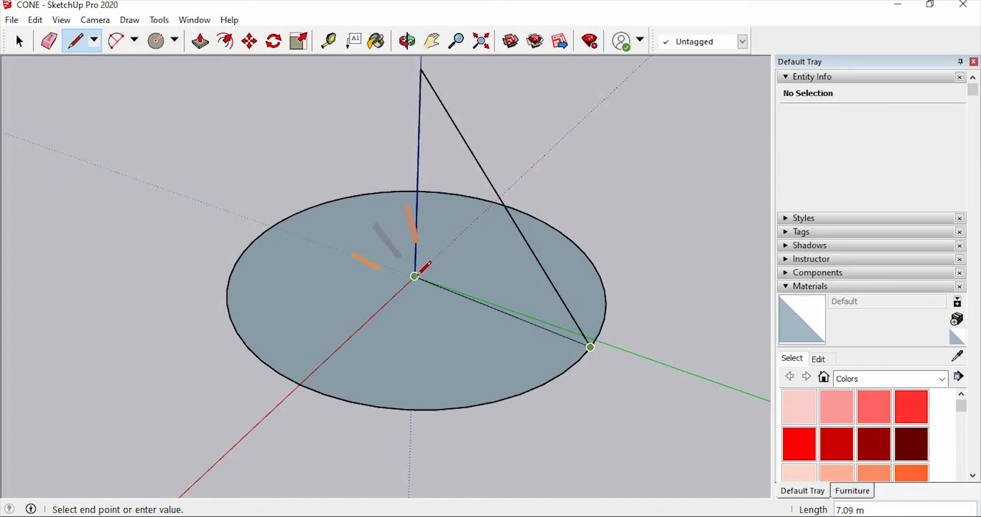
pyautogui.click(405, 41)
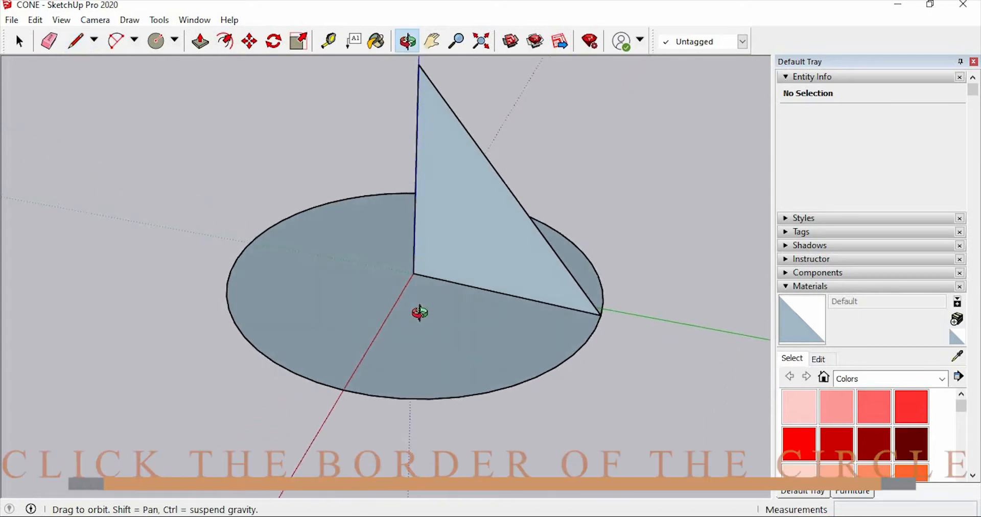
# Sweep the triangle face around the circle's edge with Follow Me to form a solid cone.
pyautogui.click(75, 41)
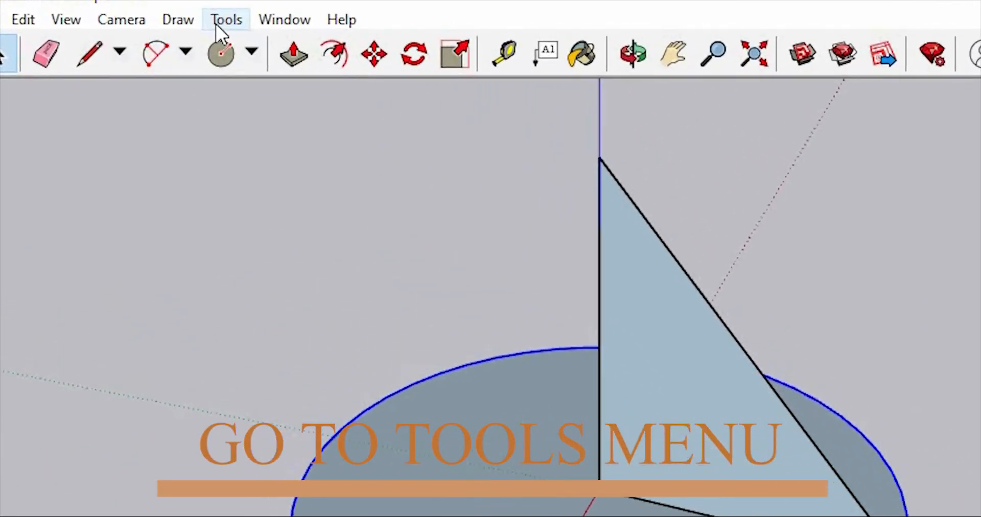
pyautogui.click(225, 19)
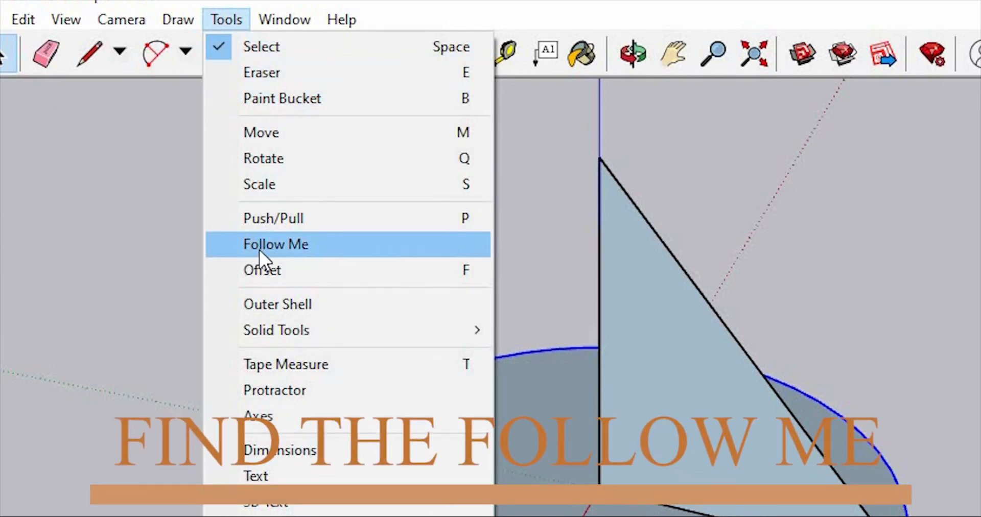
pyautogui.click(274, 244)
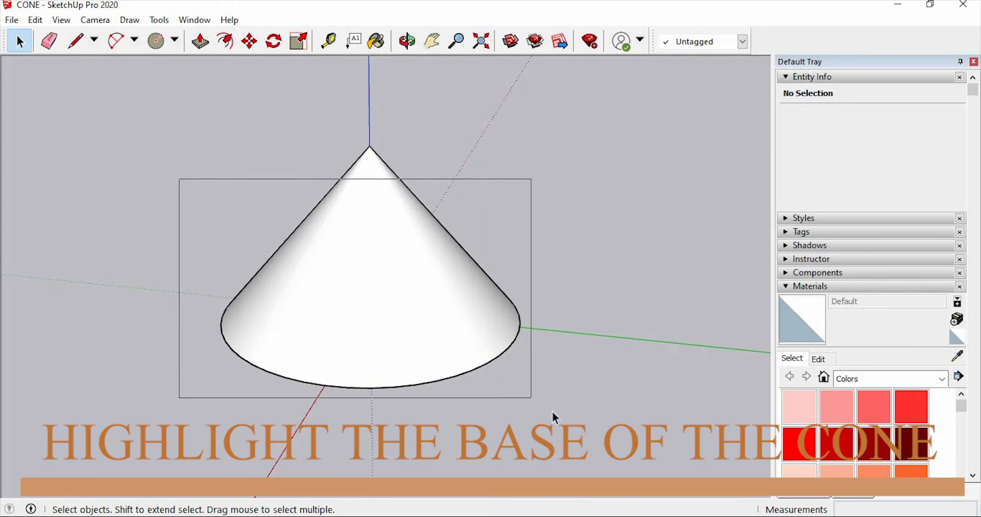
# Drag the cone's base circle down the blue axis with Move (M) to stretch the cone taller.
pyautogui.click(369, 382)
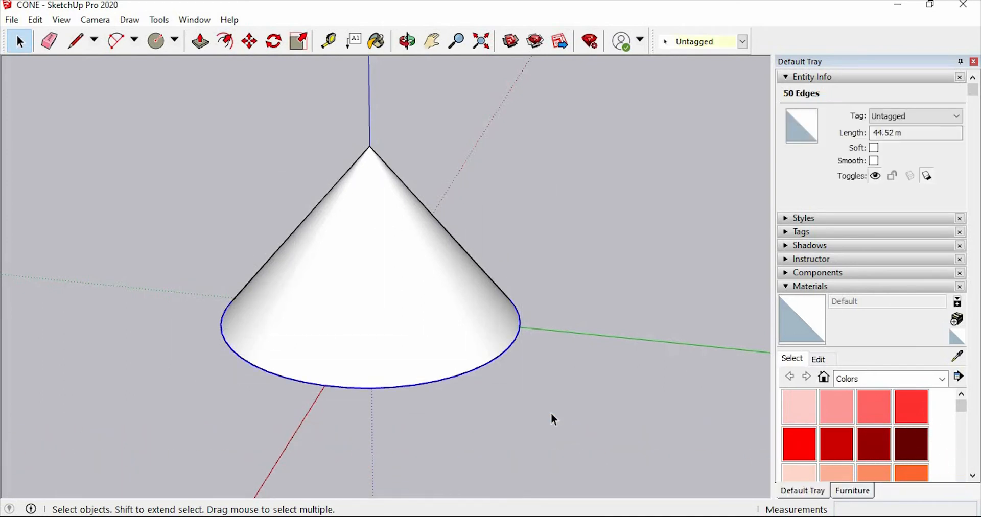
pyautogui.press('m')
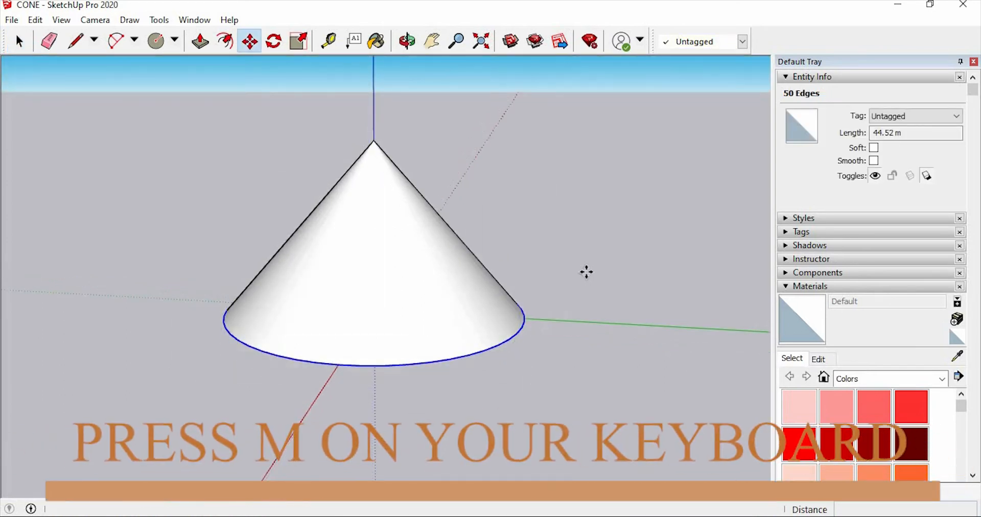
pyautogui.press('m')
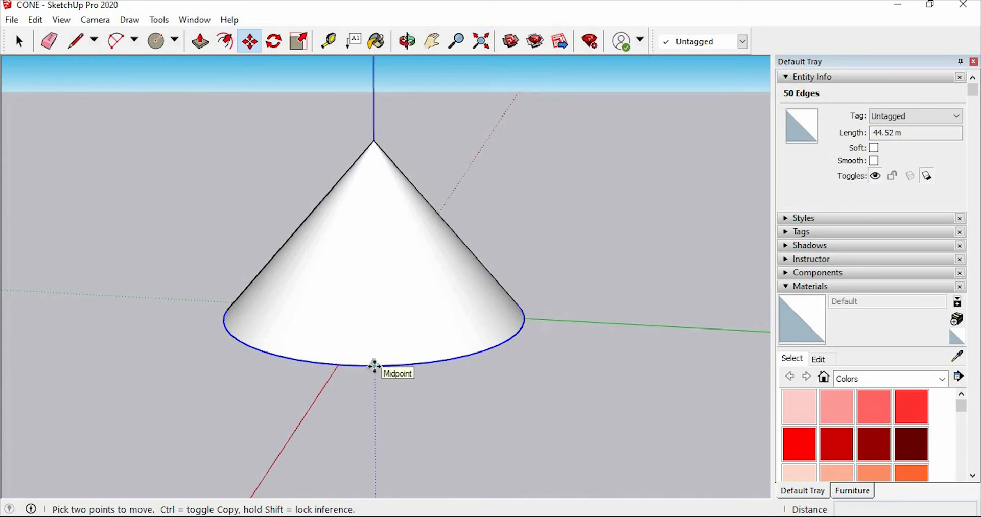
pyautogui.moveTo(374, 364); pyautogui.dragTo(376, 276)
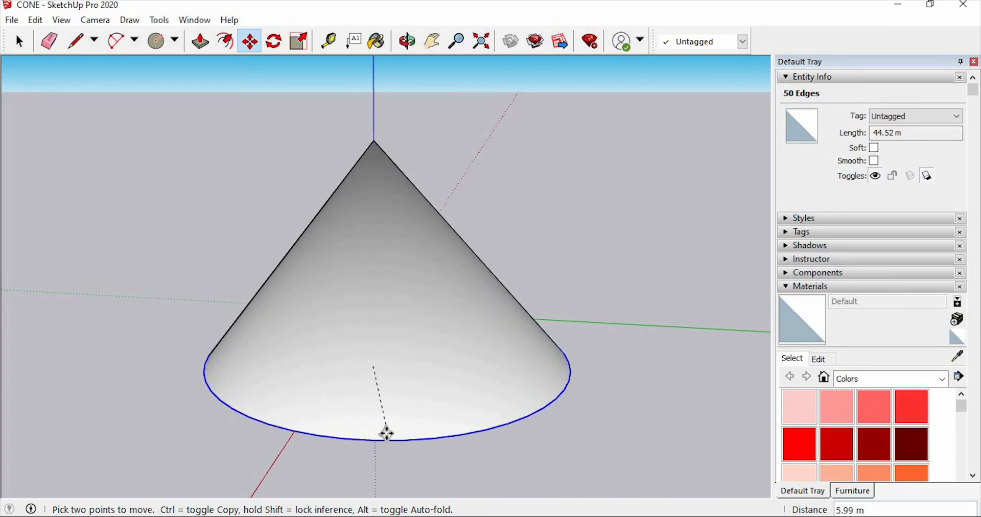
pyautogui.moveTo(385, 432); pyautogui.dragTo(374, 494)
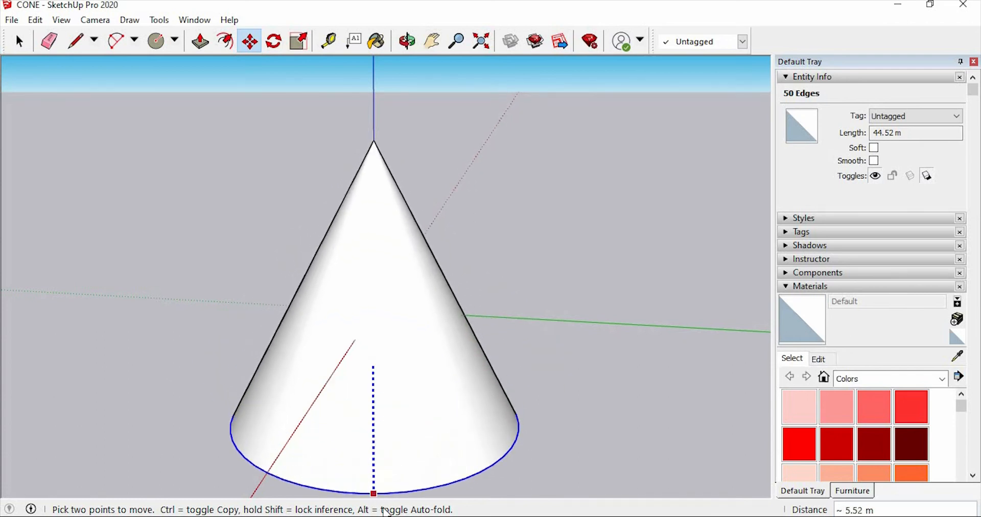